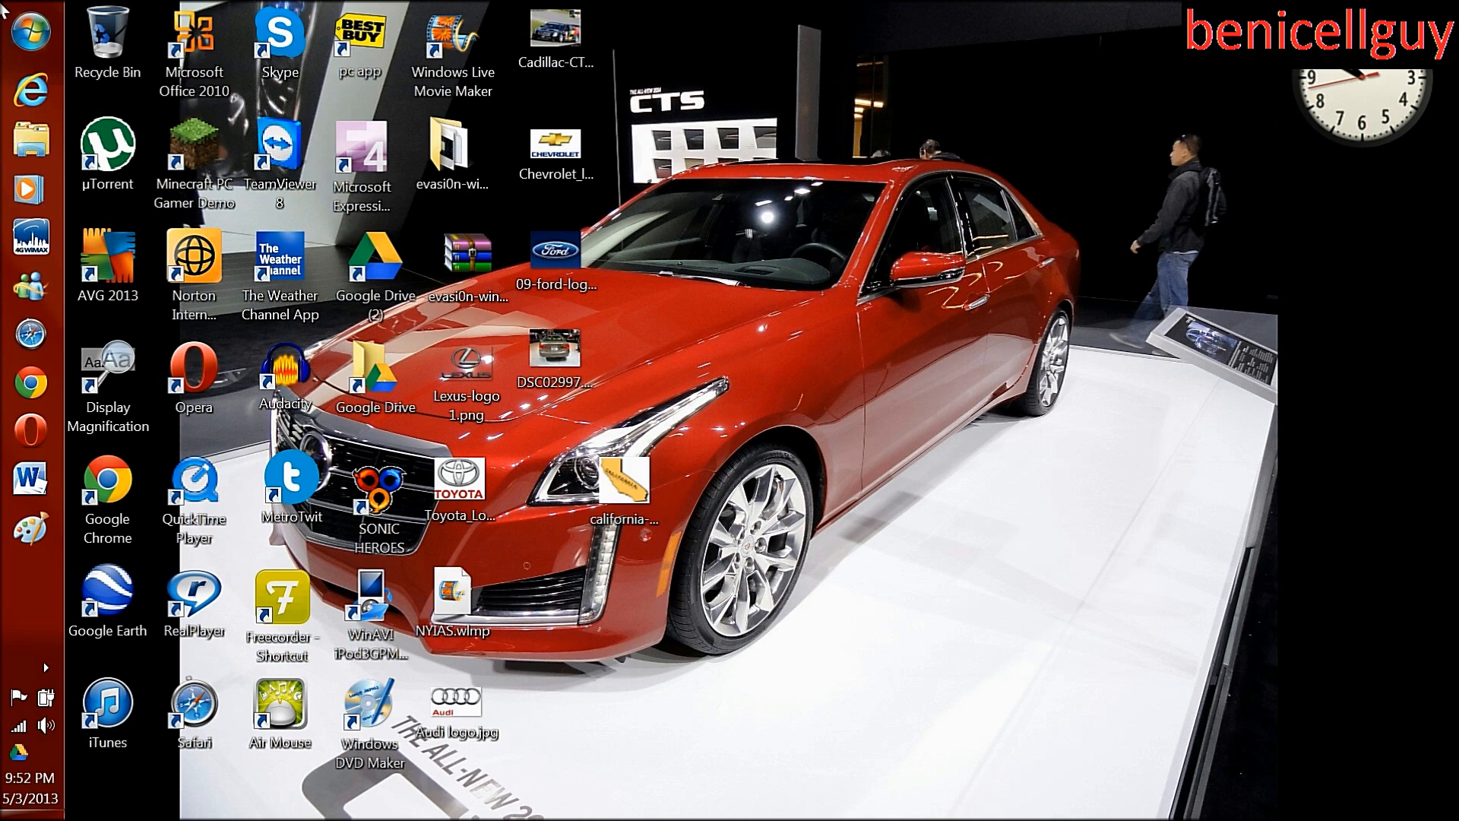
Open Control Panel from the Start menu
left_click(30, 27)
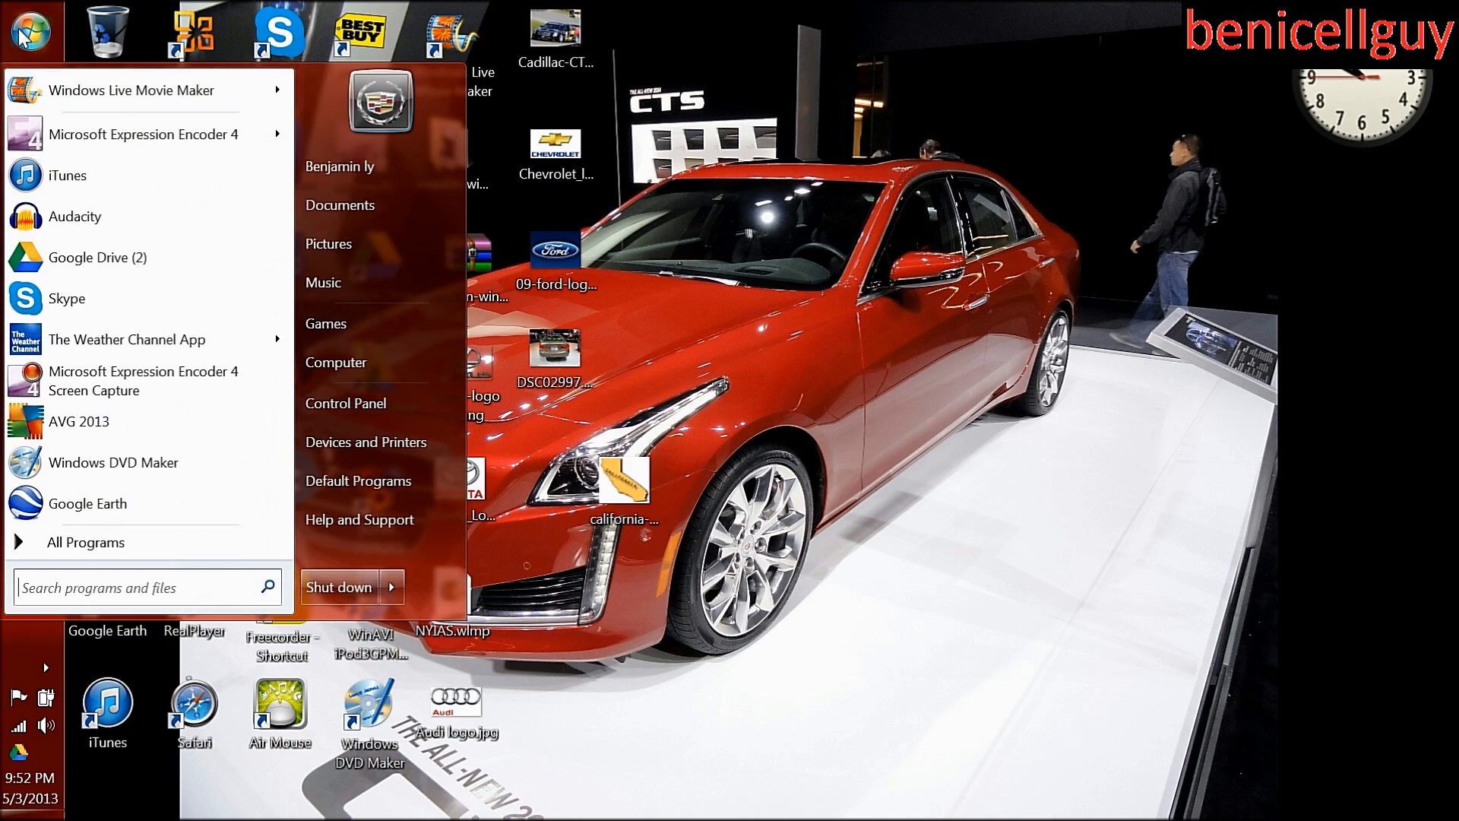
left_click(345, 401)
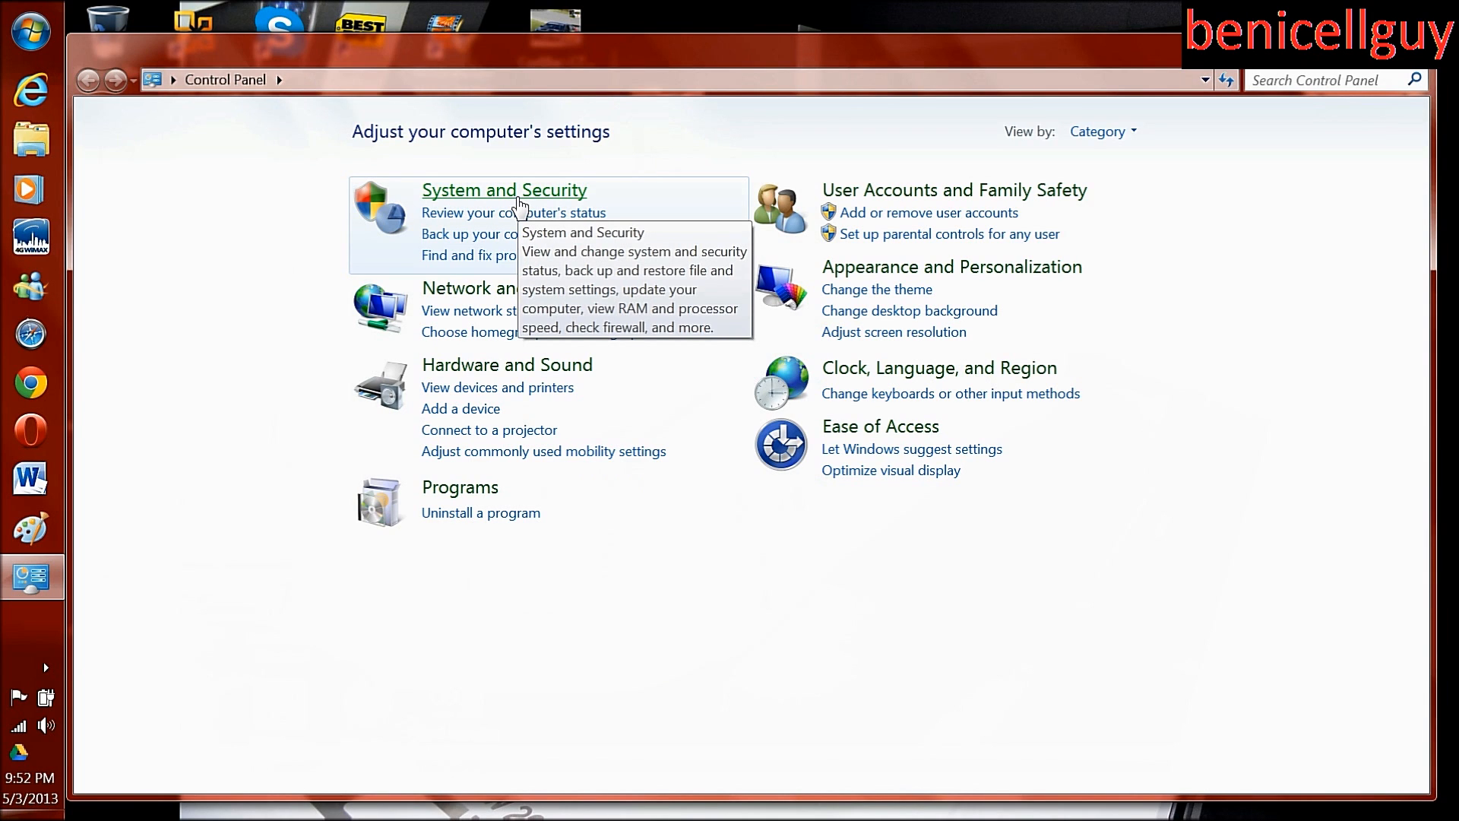
mouse_move(521, 202)
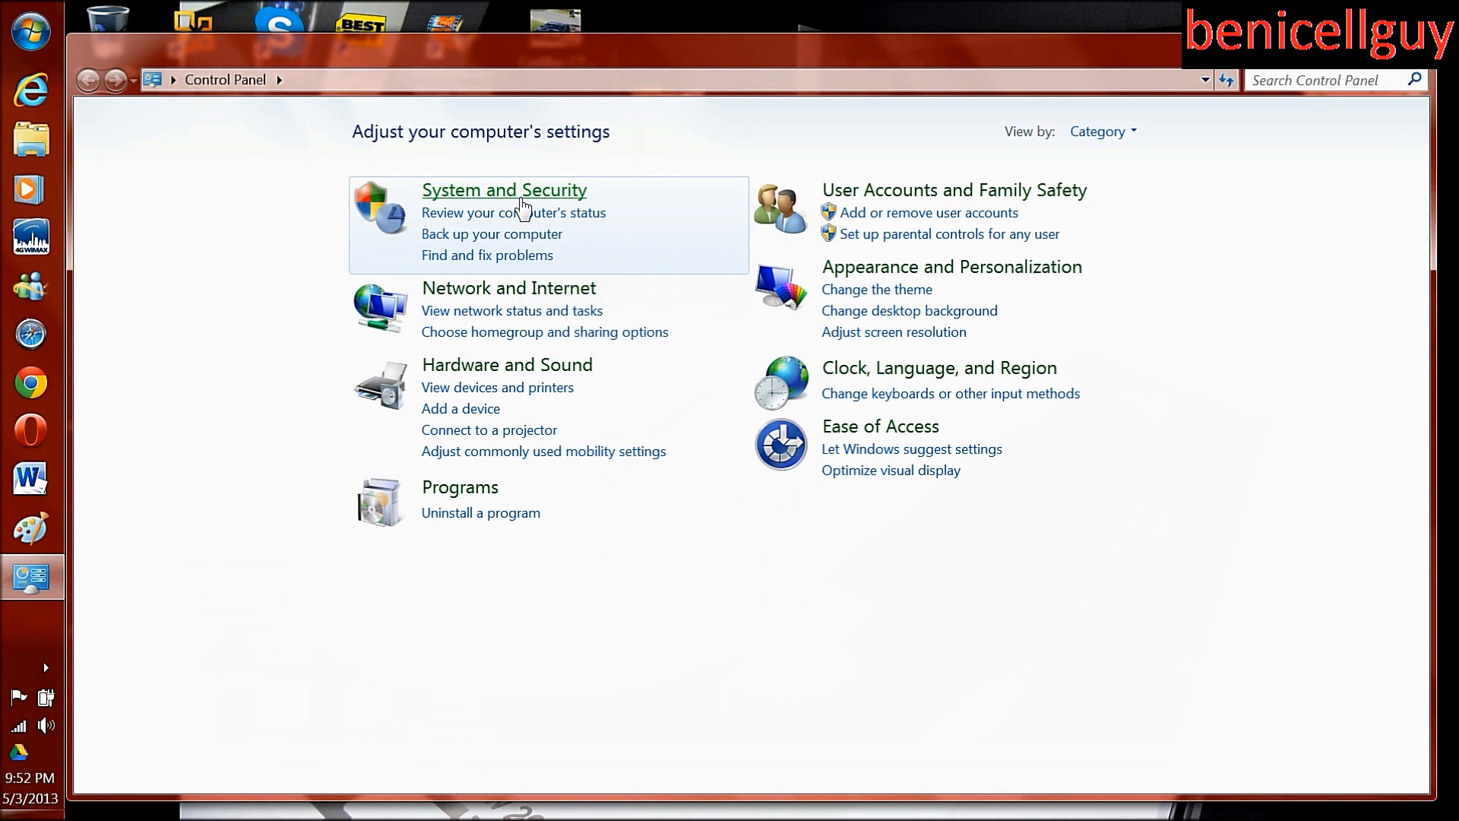
mouse_move(511, 207)
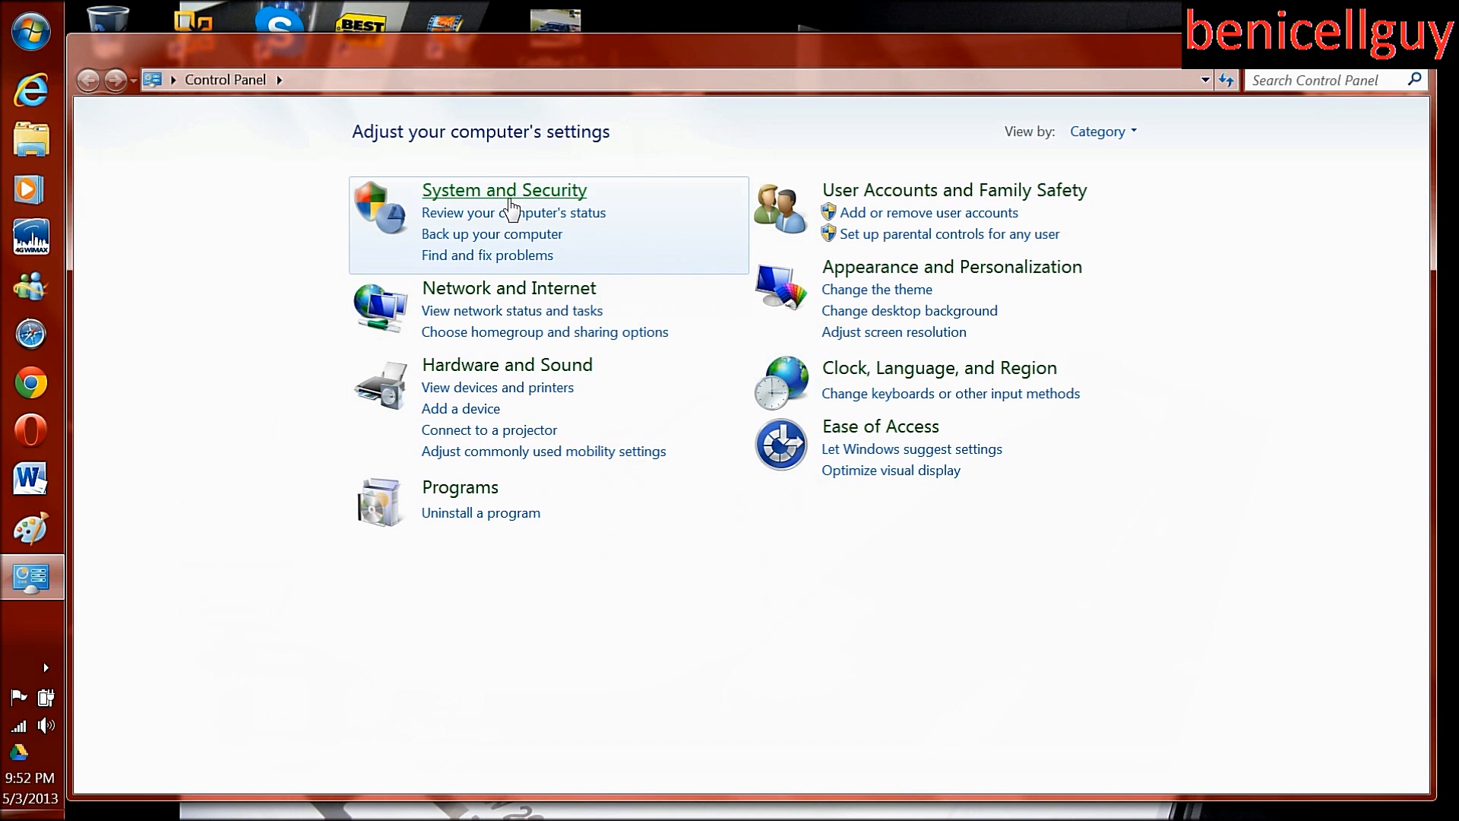
Open the System and Security category in Control Panel
left_click(504, 190)
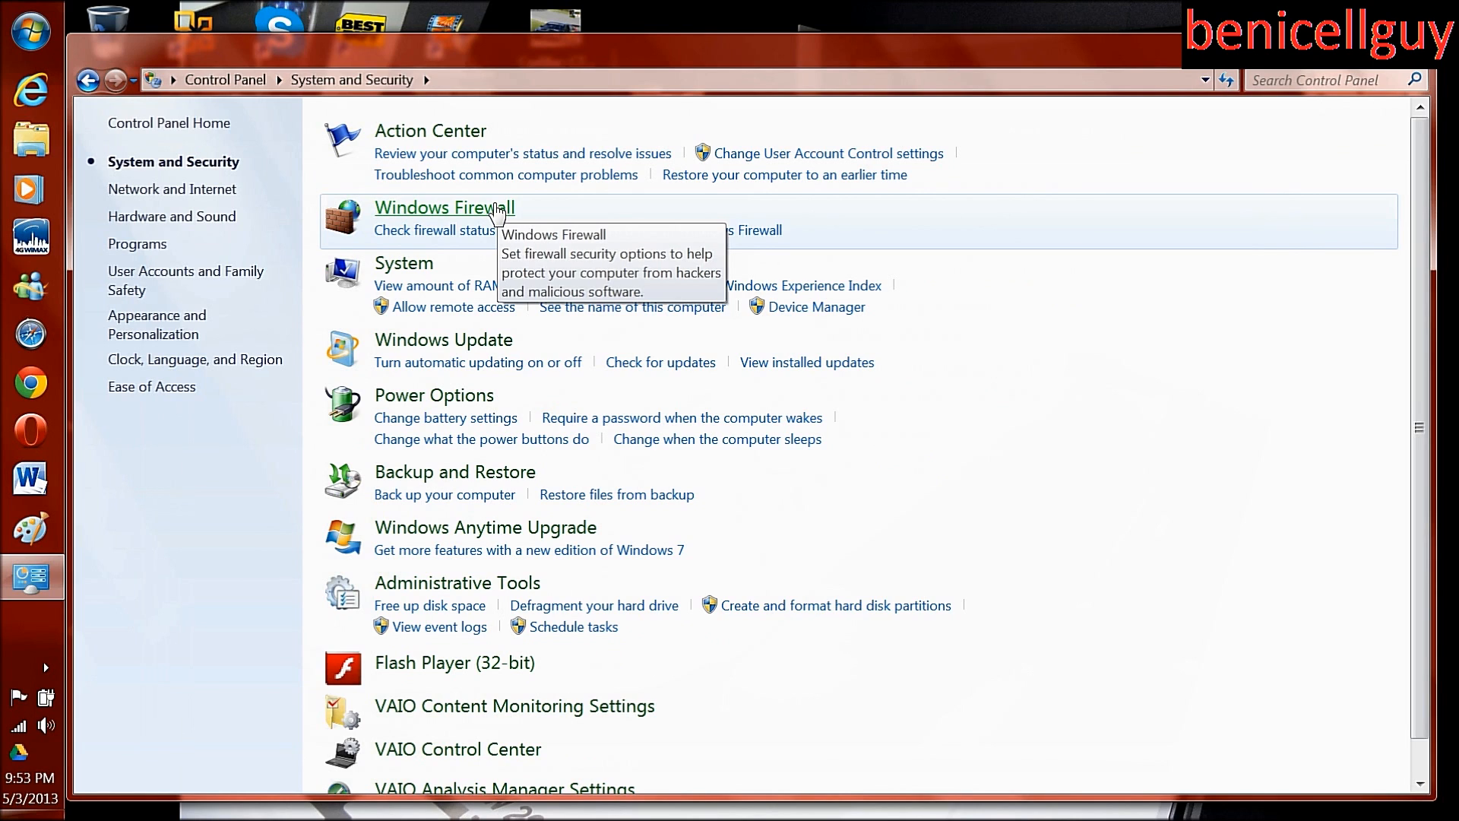
mouse_move(499, 211)
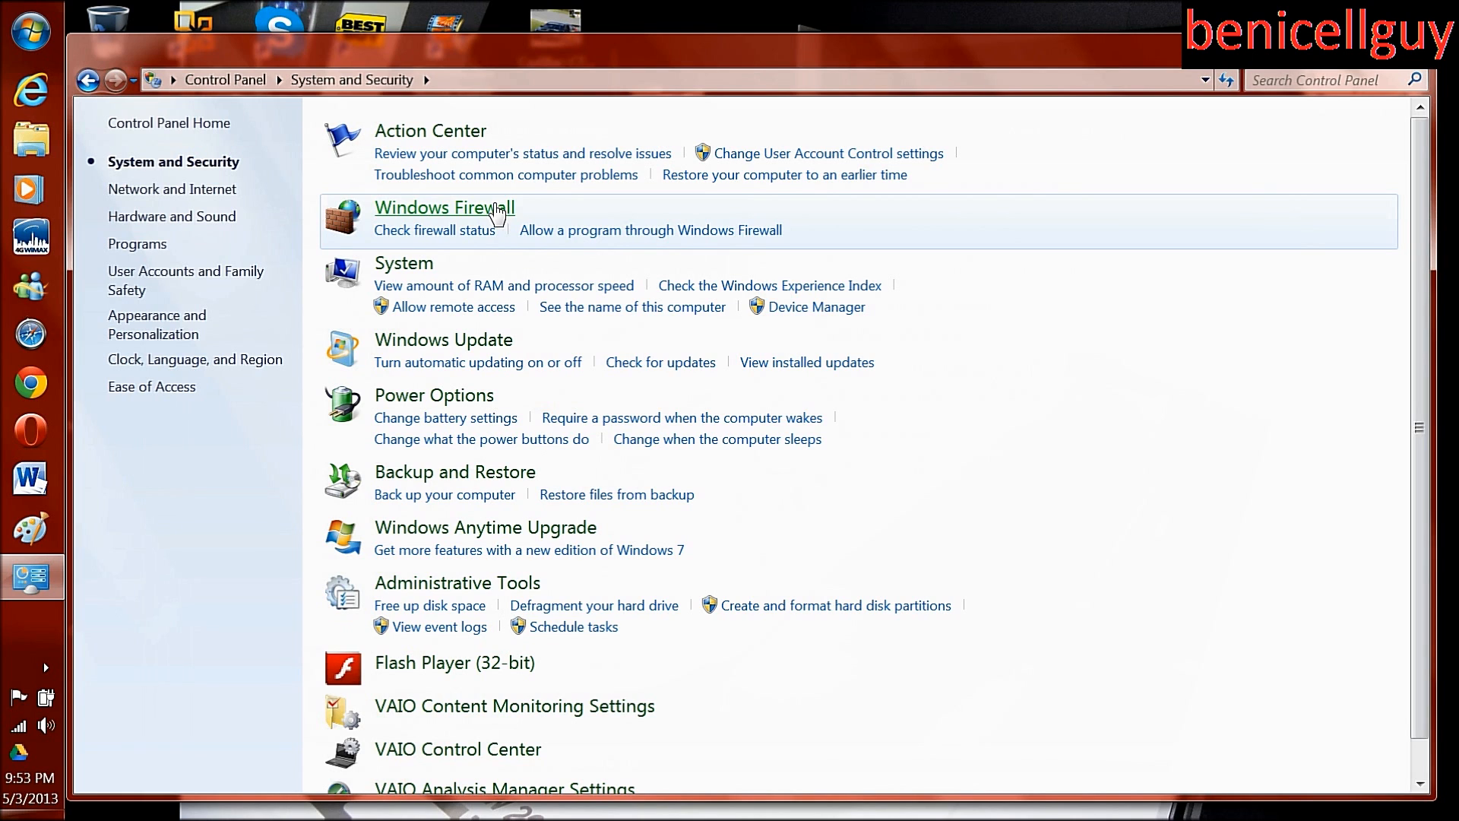
mouse_move(482, 438)
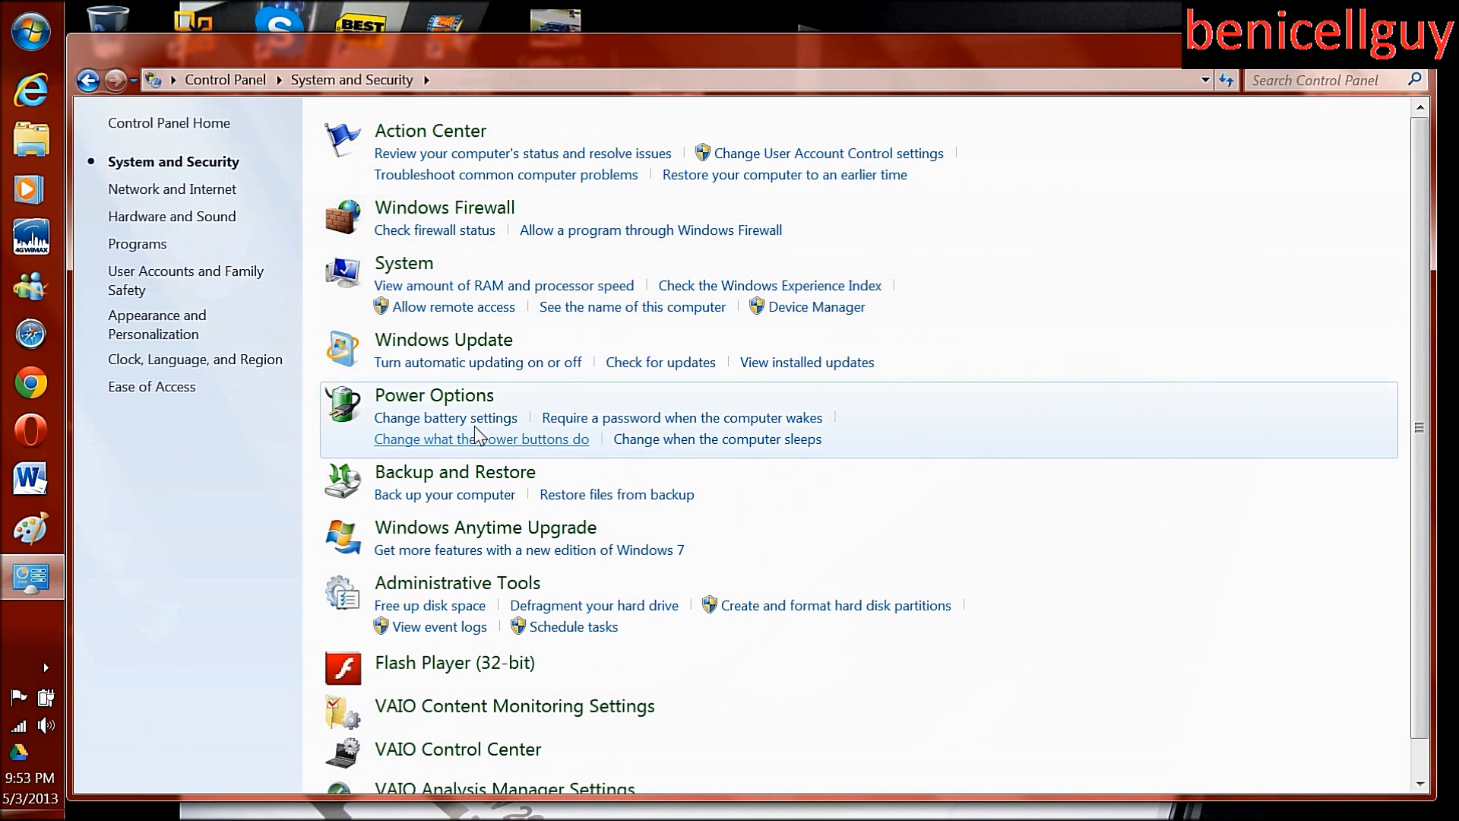
mouse_move(665, 387)
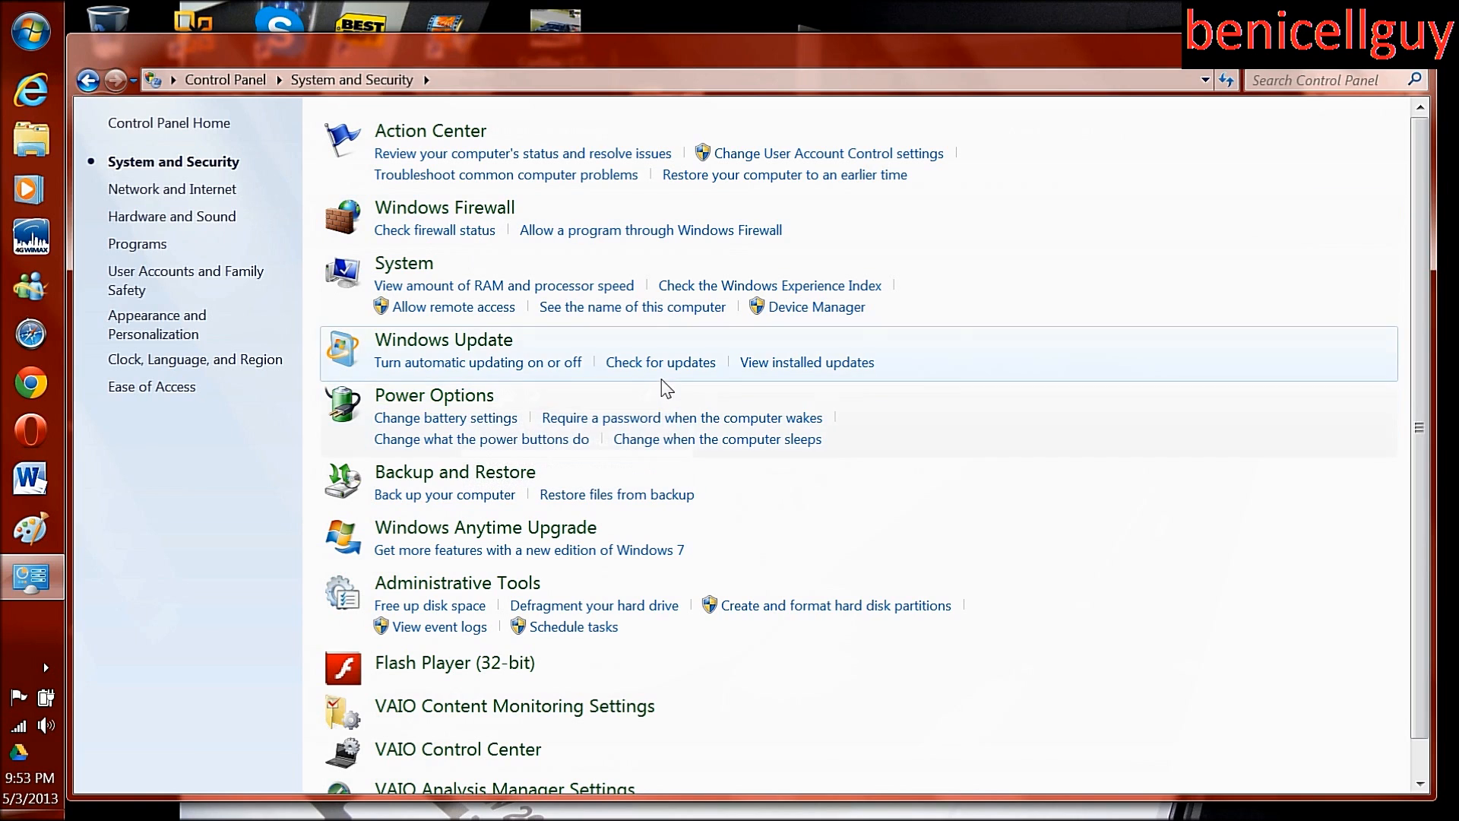
mouse_move(445, 378)
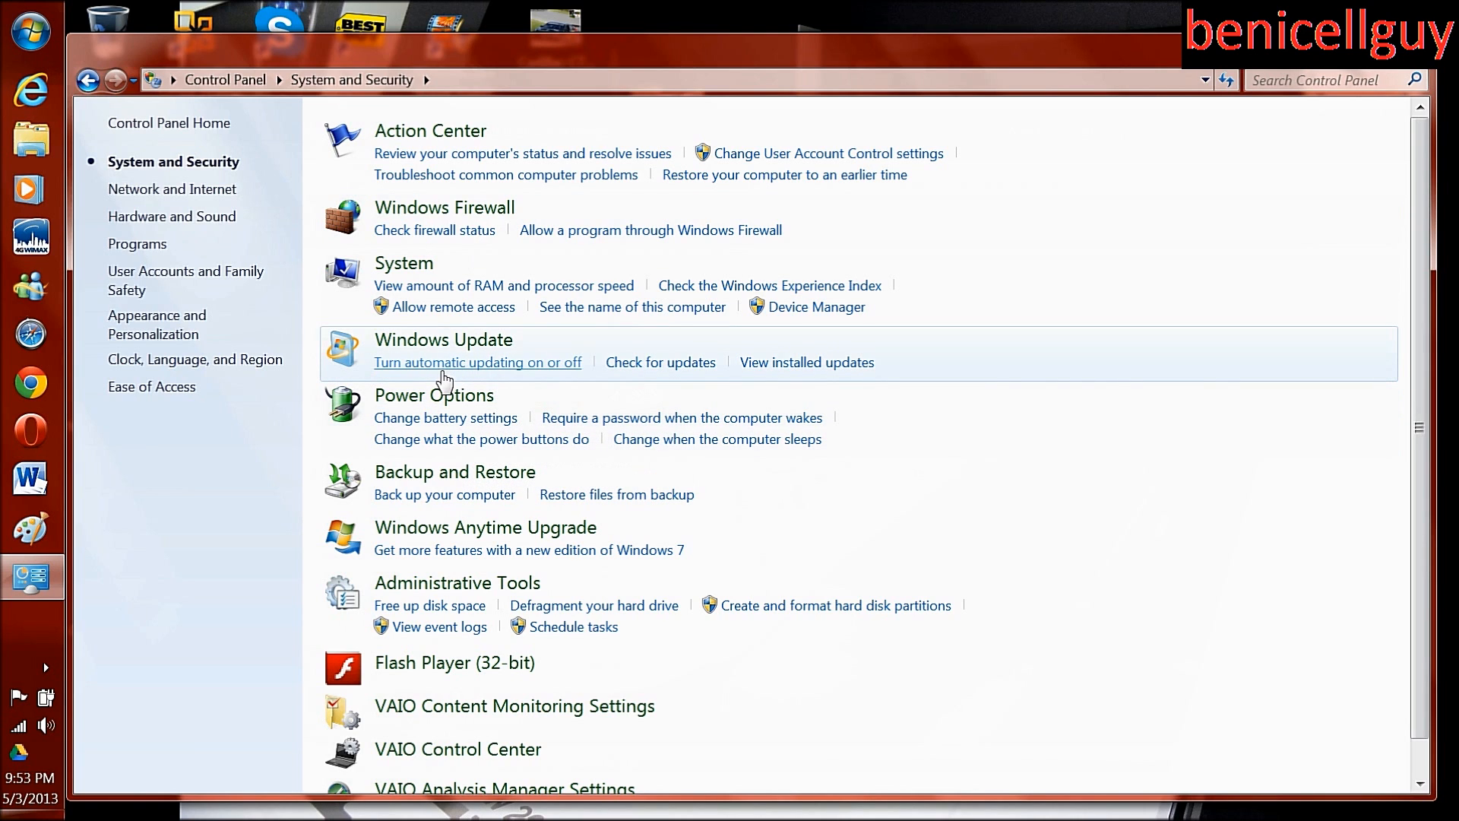
mouse_move(458, 750)
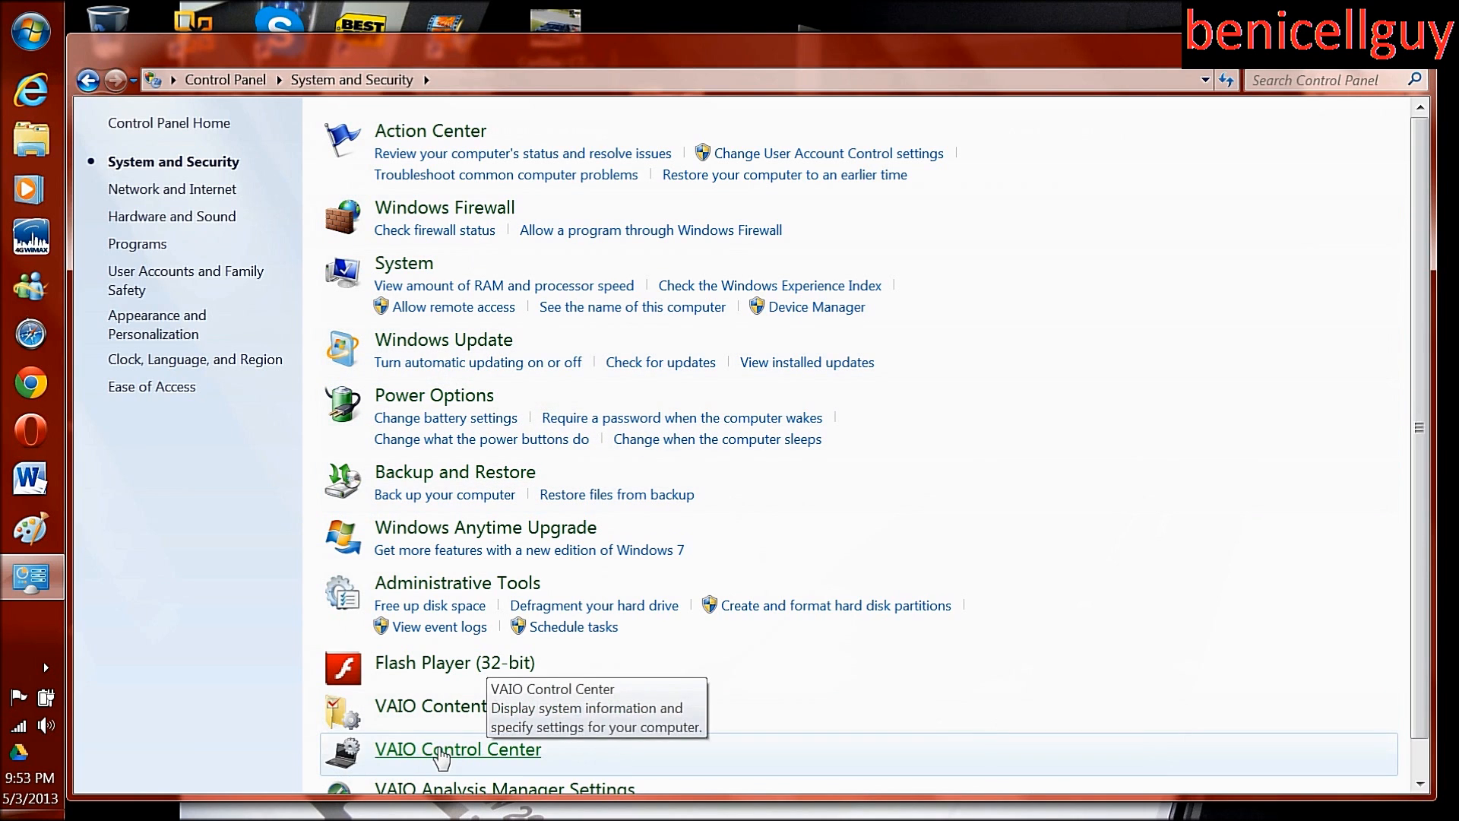
Launch VAIO Control Center and show the Battery page under Power Management
left_click(457, 749)
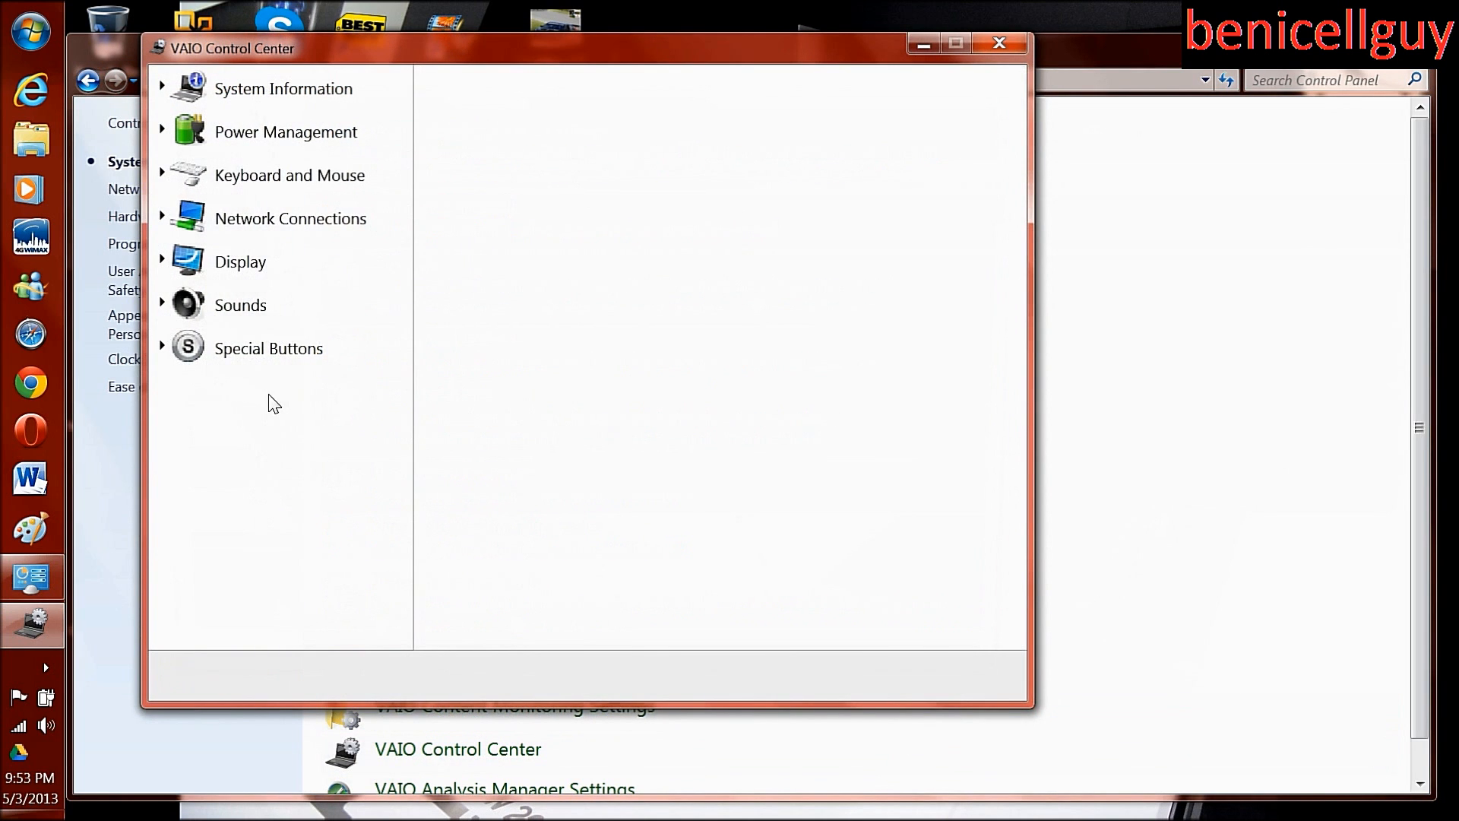
left_click(285, 130)
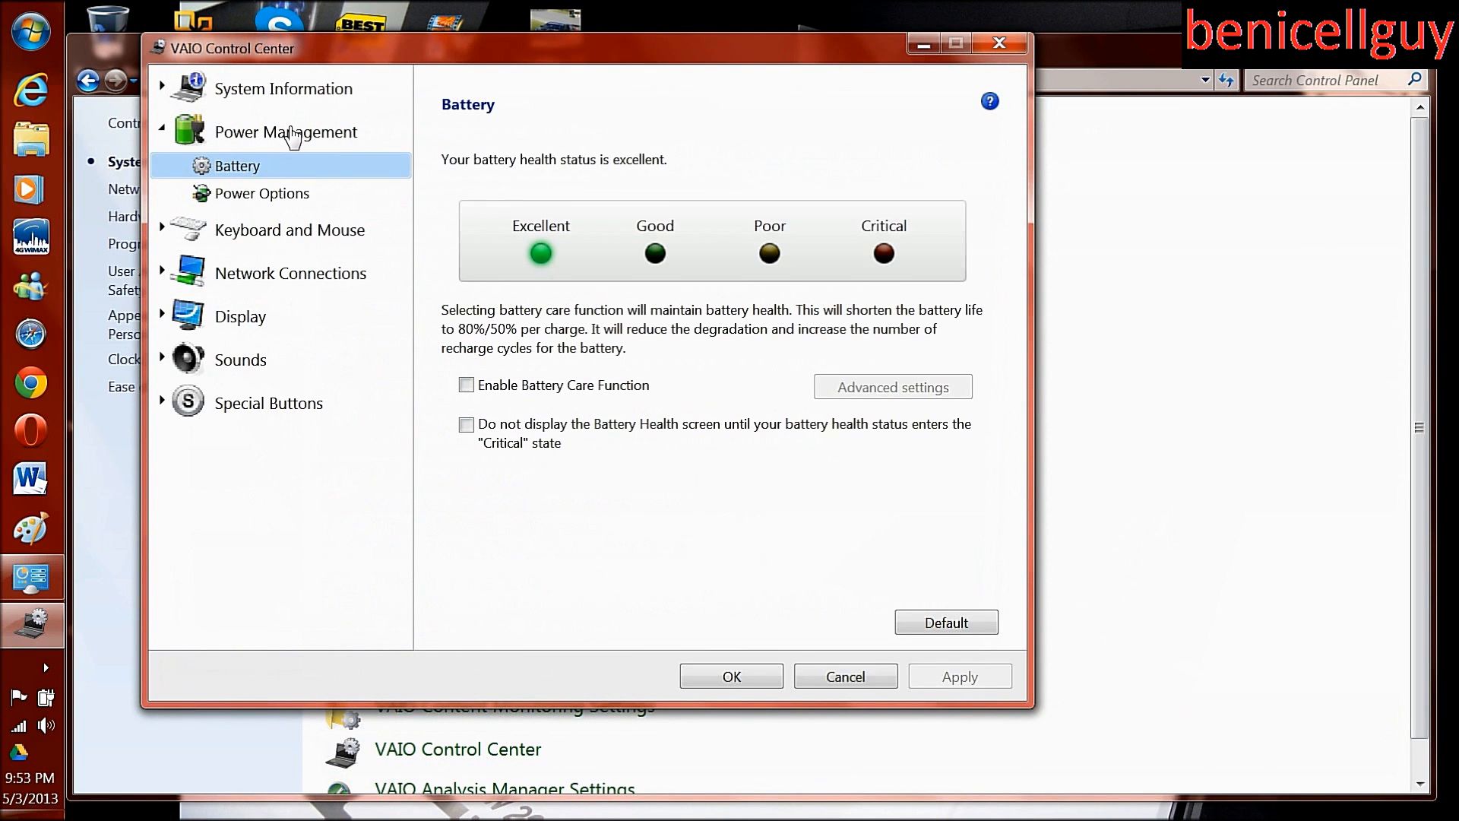
mouse_move(912, 304)
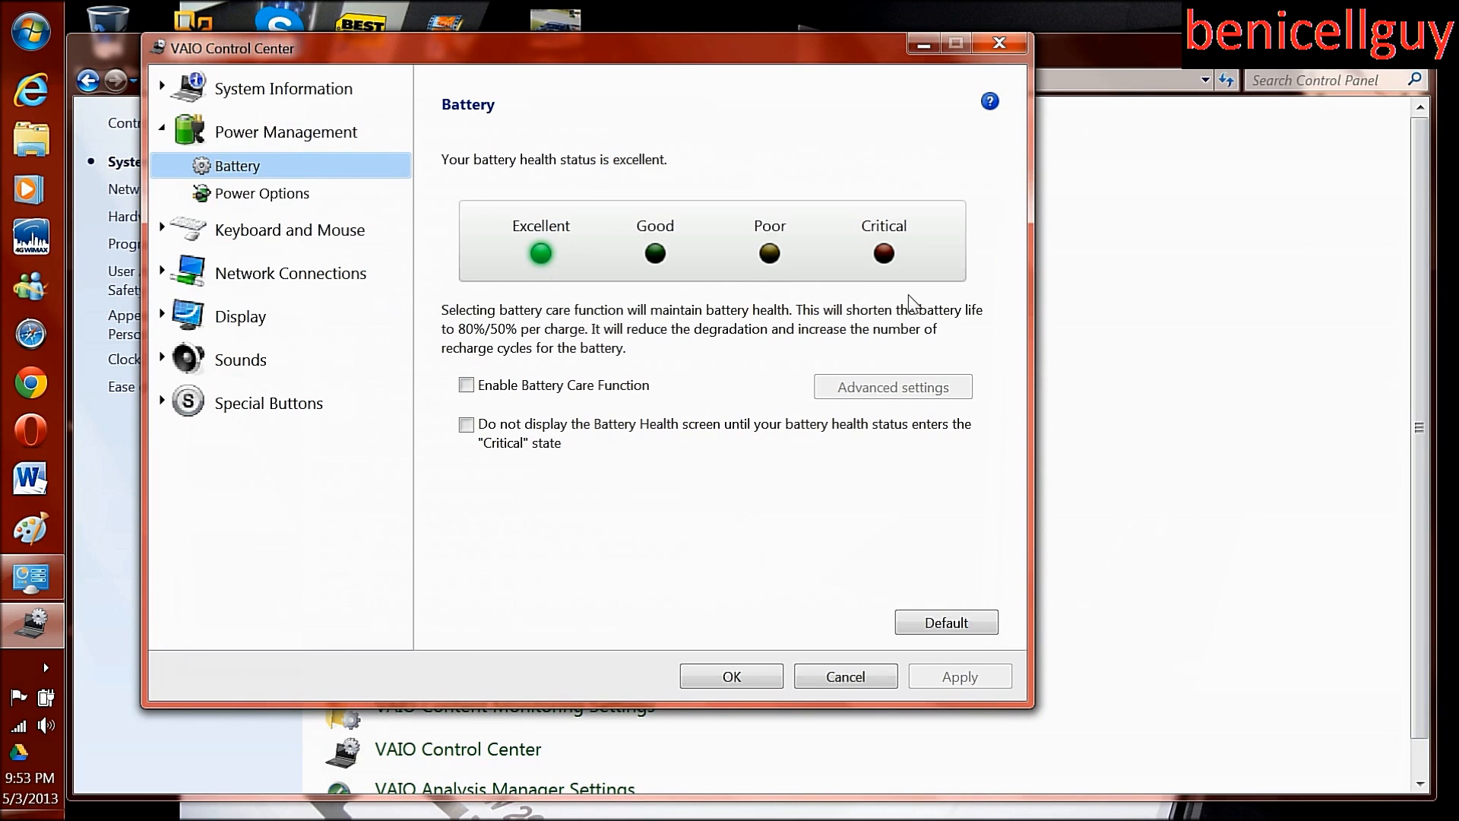
mouse_move(605, 271)
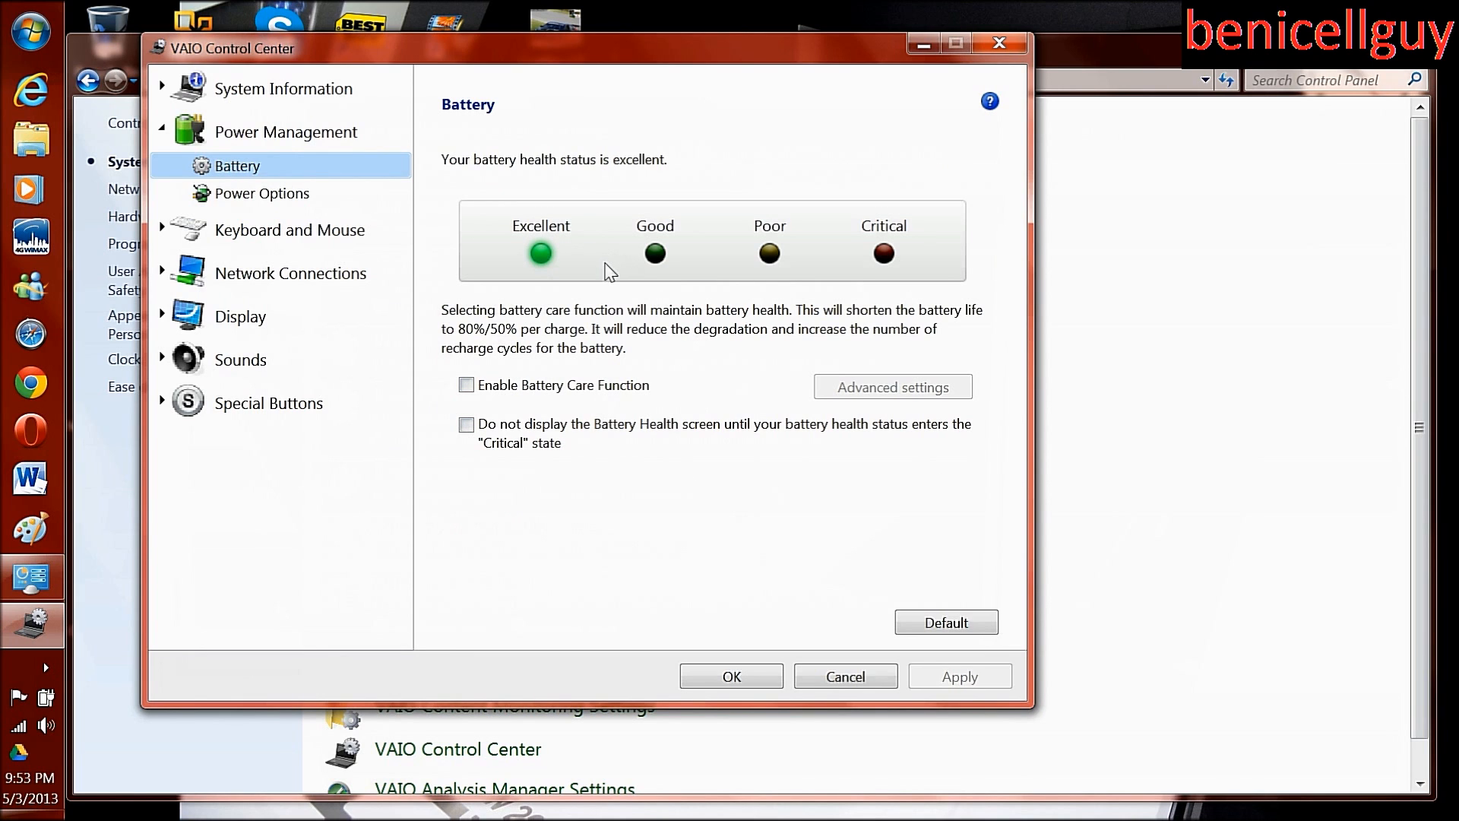
mouse_move(644, 279)
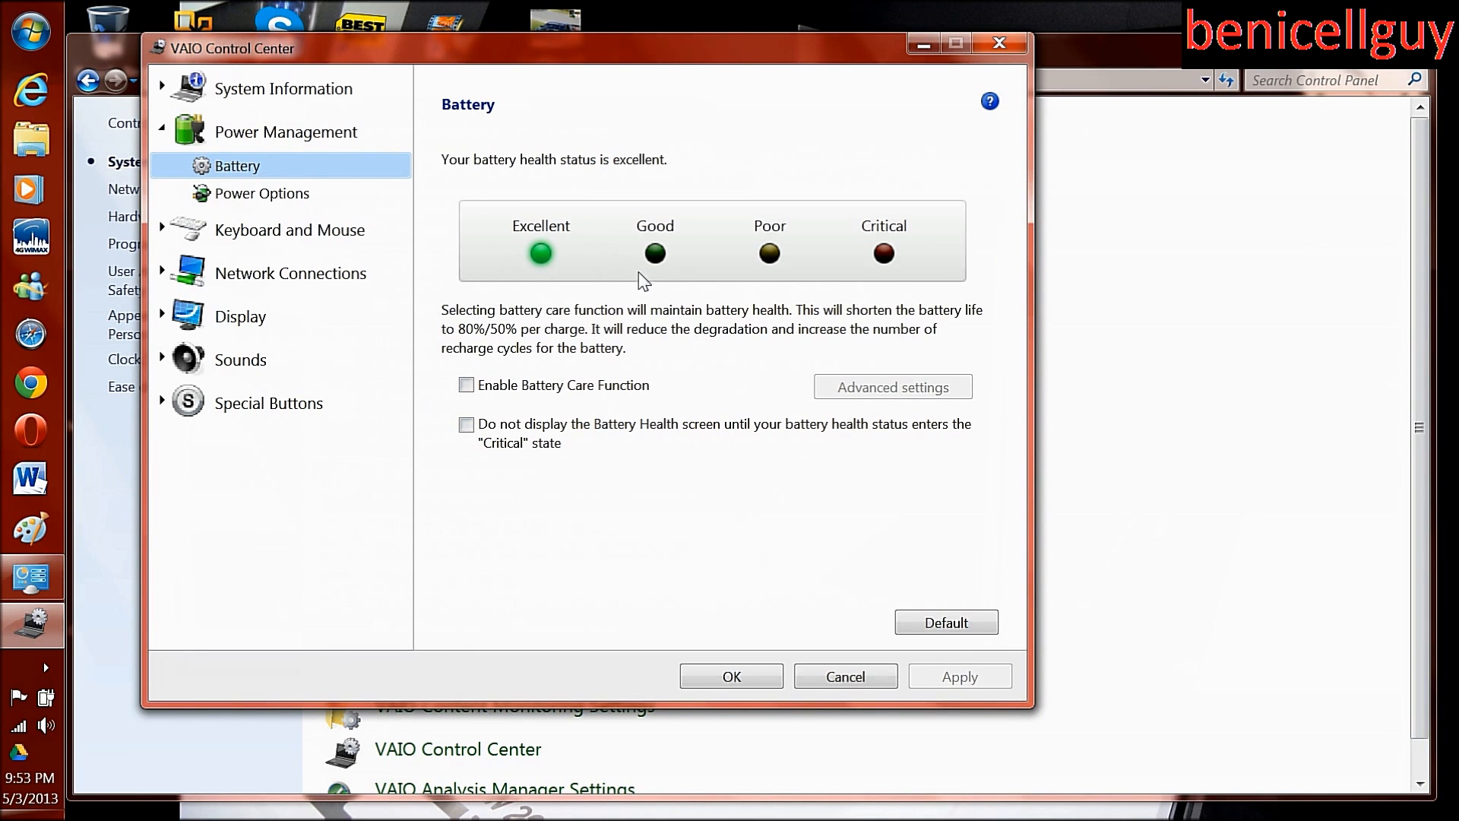
mouse_move(976, 257)
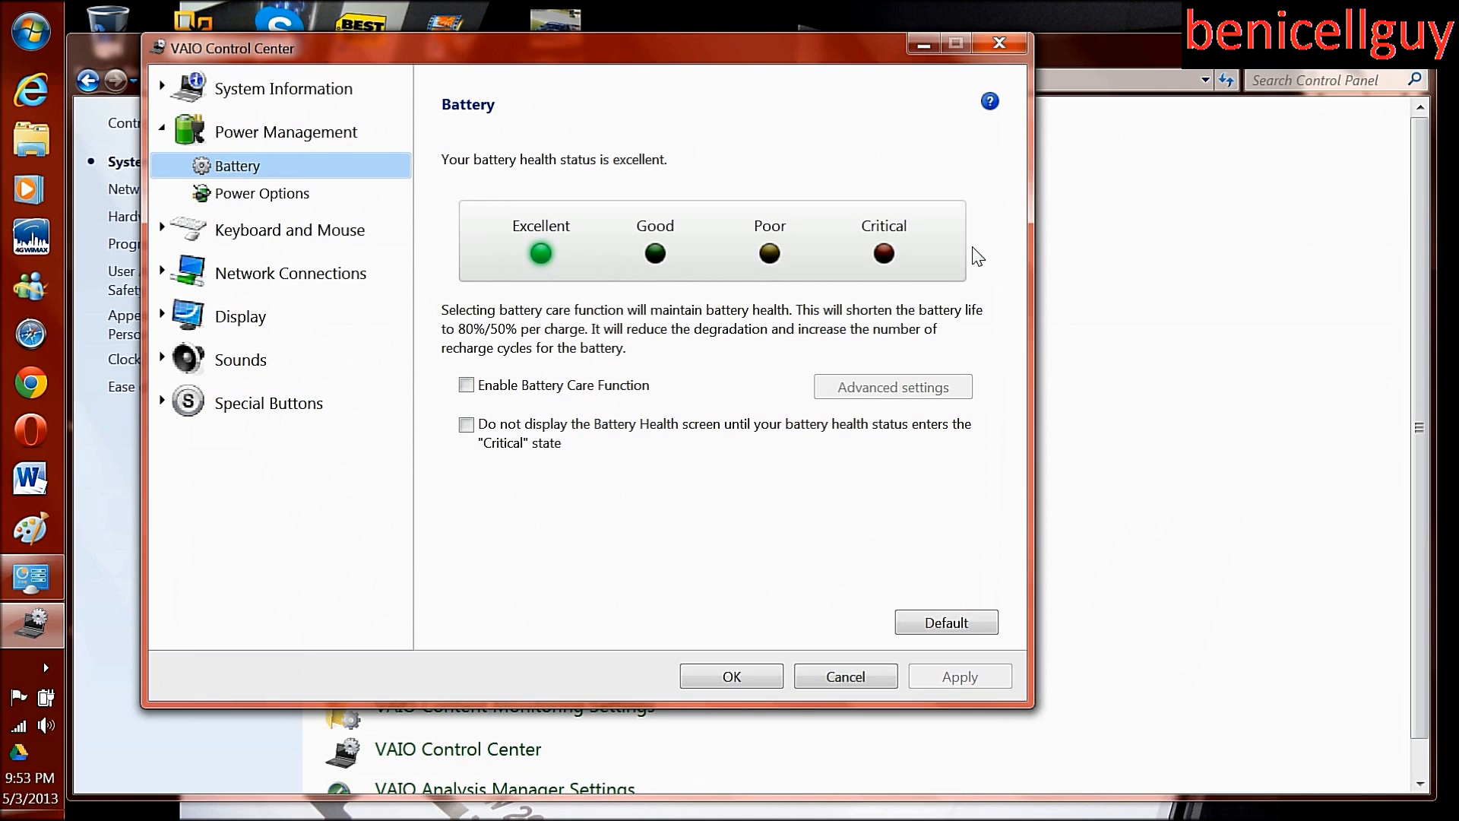
mouse_move(781, 283)
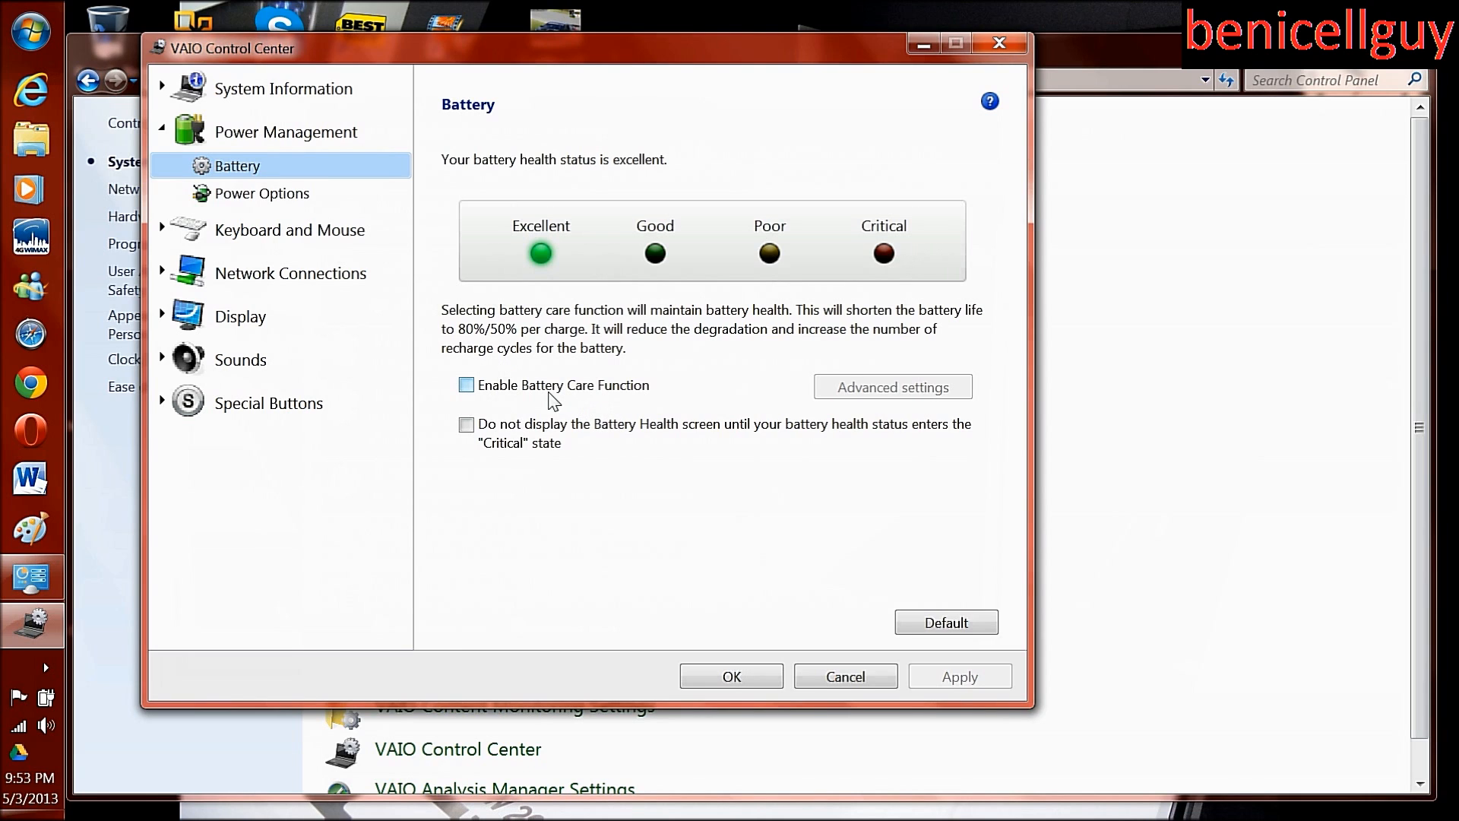
mouse_move(567, 438)
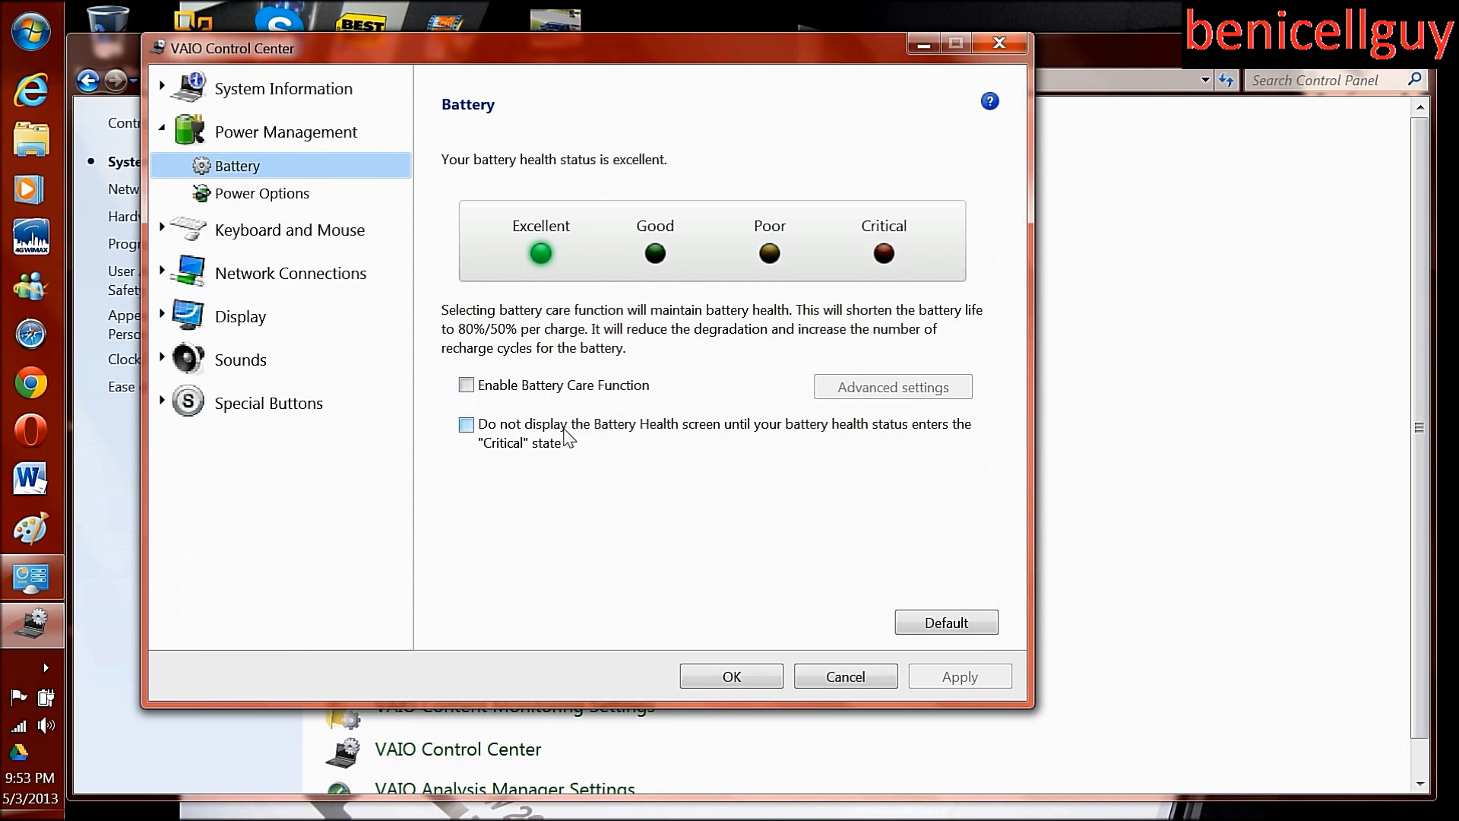
mouse_move(773, 453)
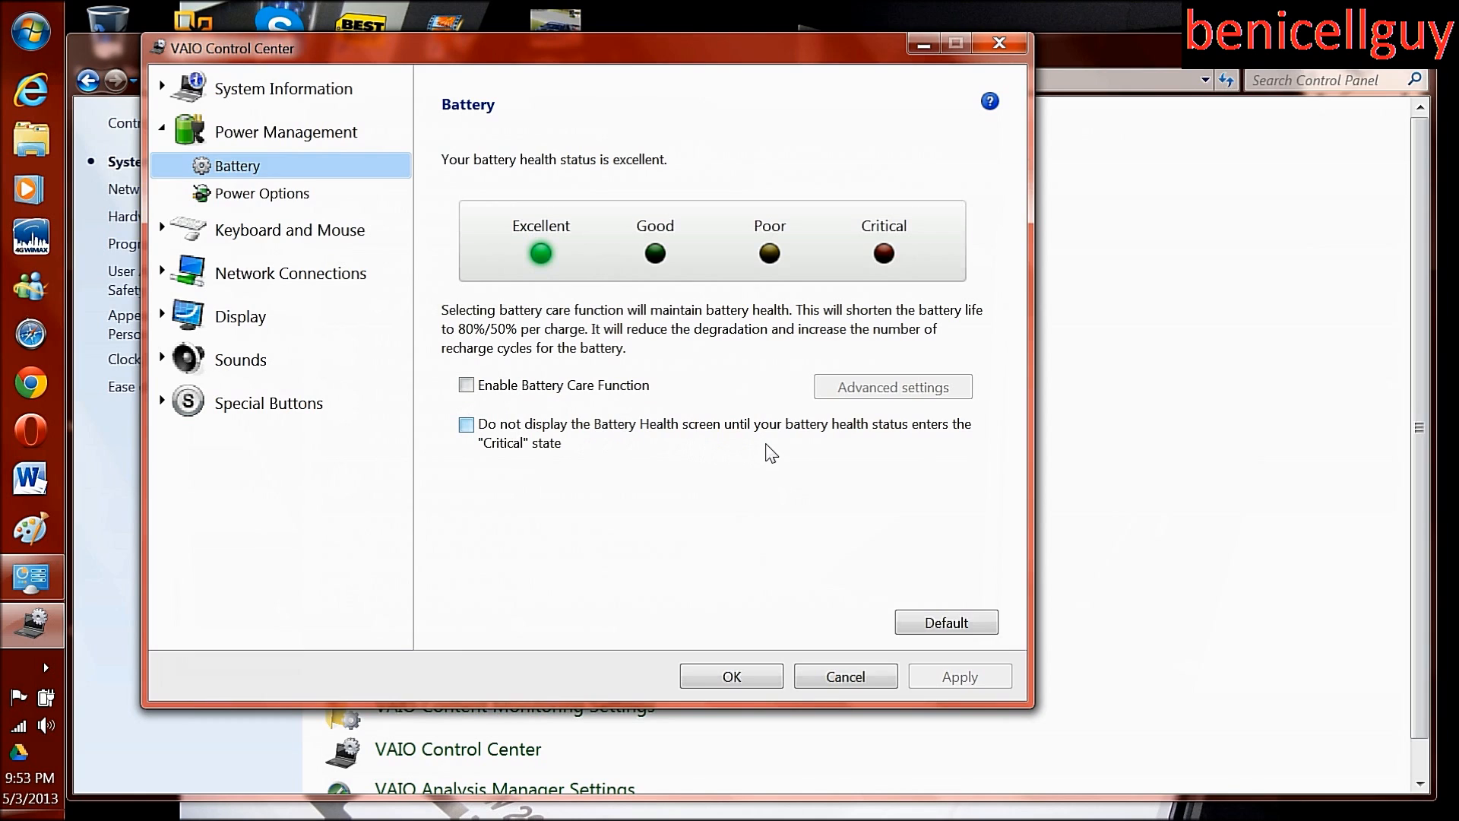
mouse_move(832, 156)
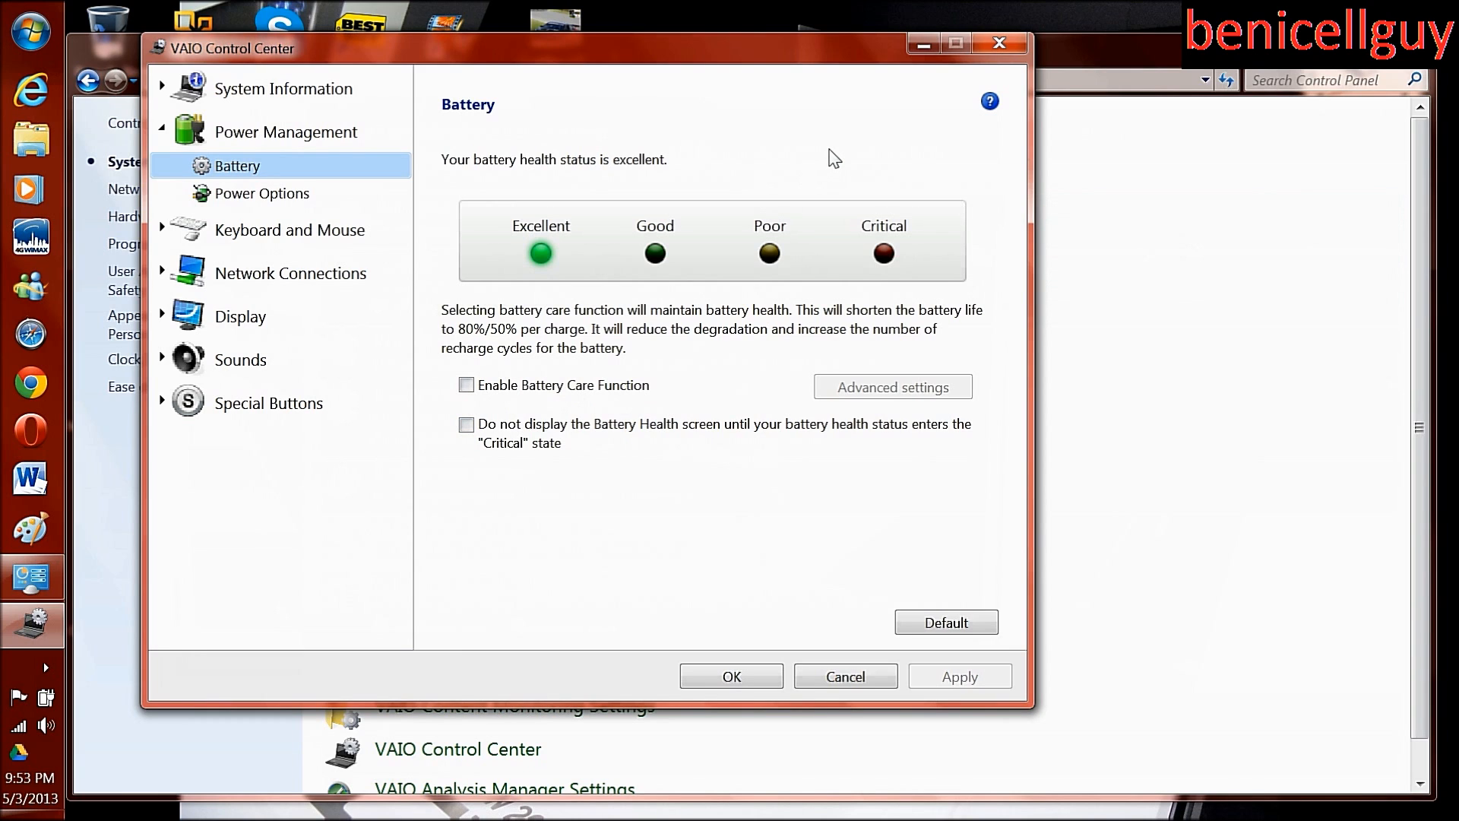